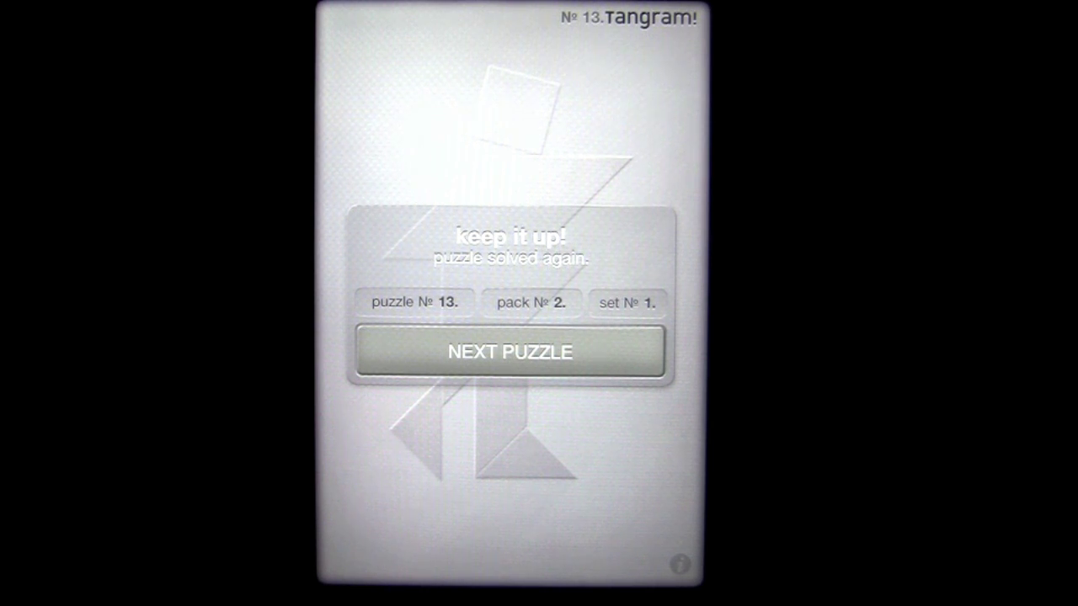
- Dismiss the Help and Settings menu with Done to return to puzzle No. 22's silhouette
click(510, 351)
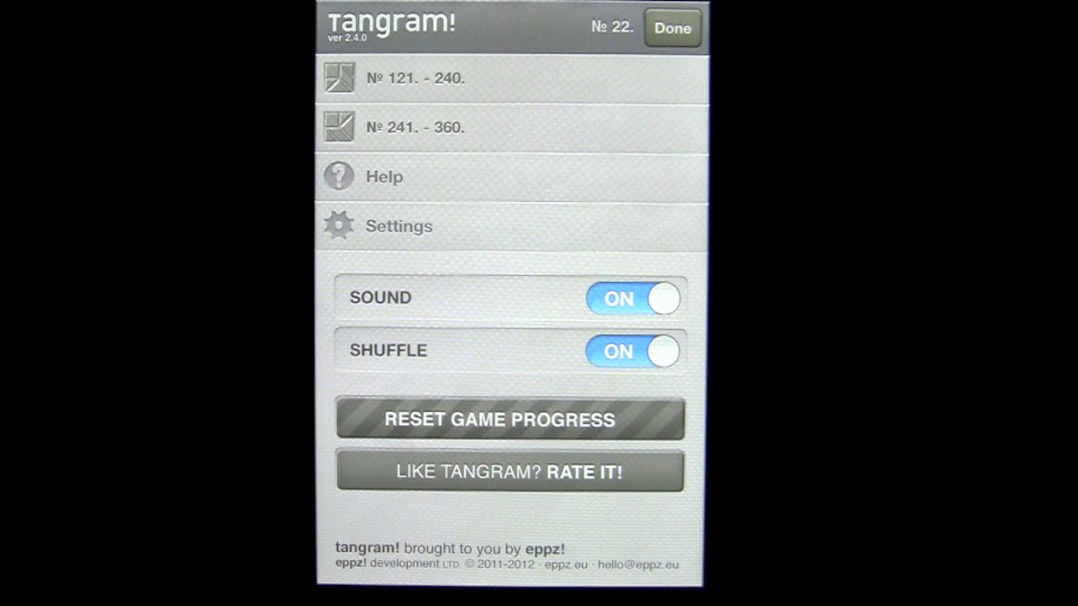
click(673, 28)
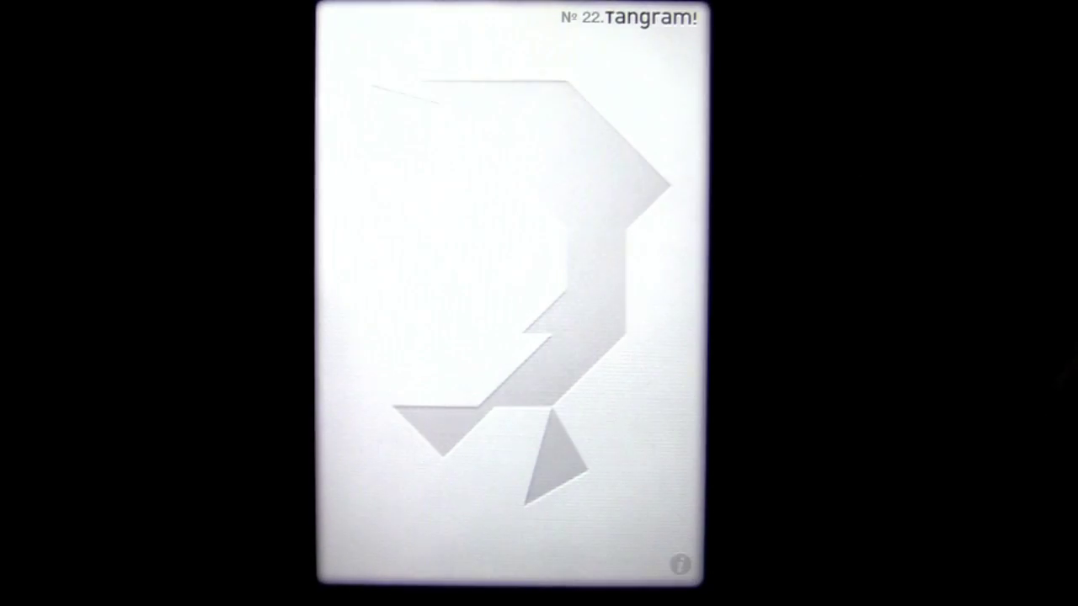